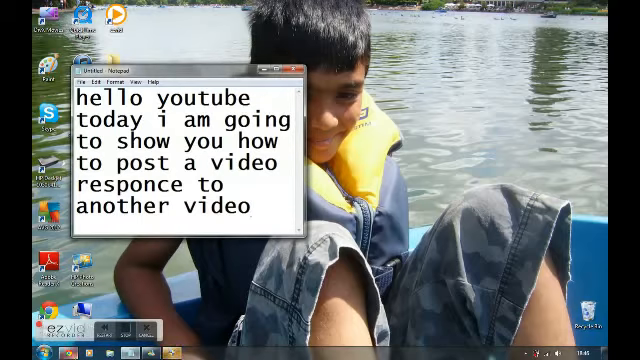
- Replace the intro note with 'ok first go on youtube', then clear it
key(Backspace)
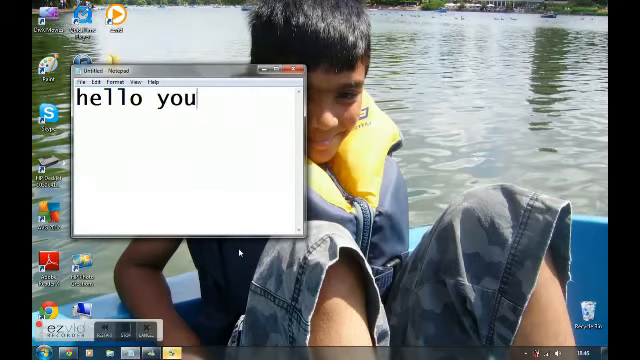
text(ok)
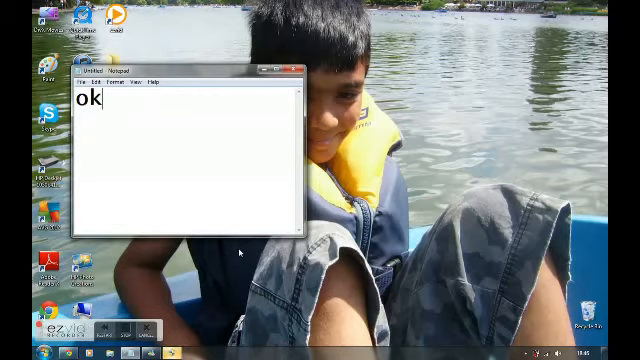
text(fir)
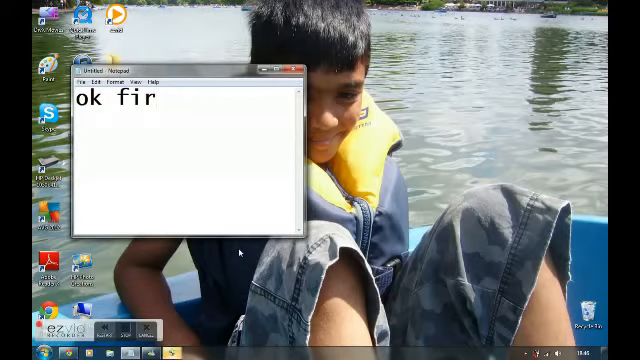
text(st)
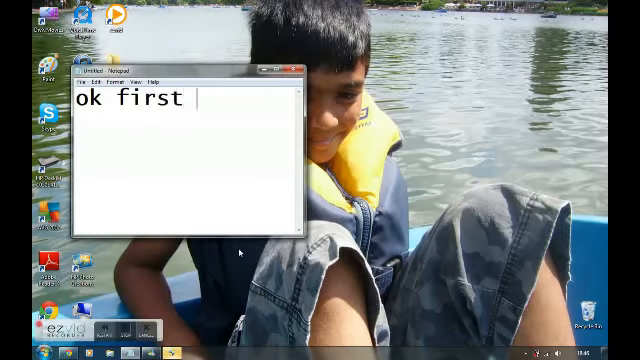
text(go on you)
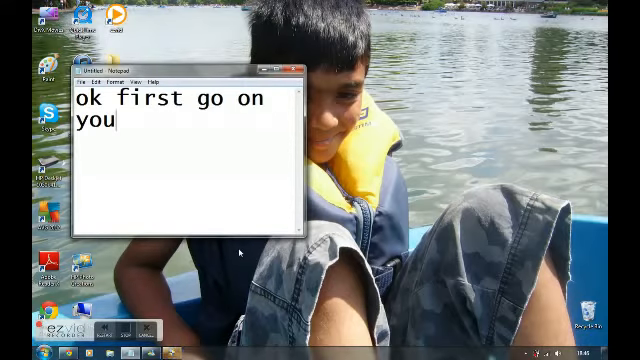
text(tube)
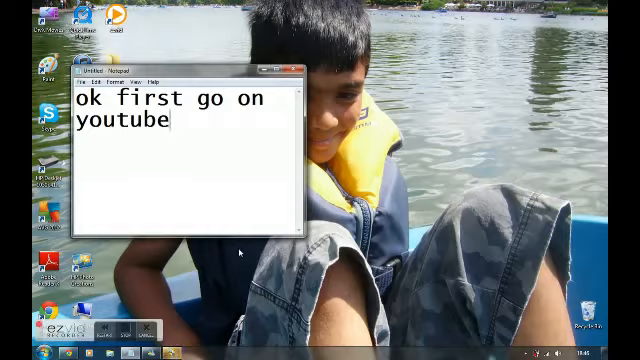
key(Backspace)
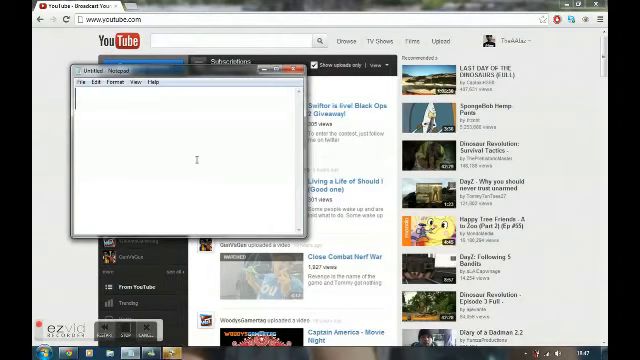
- Write 'go on any video and go on the comments', then open the Swiftor giveaway video
text(go on)
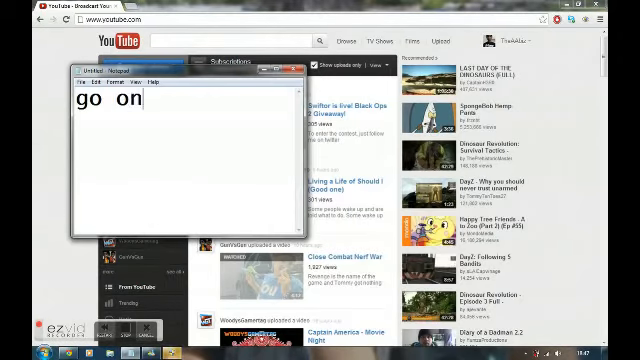
text(any)
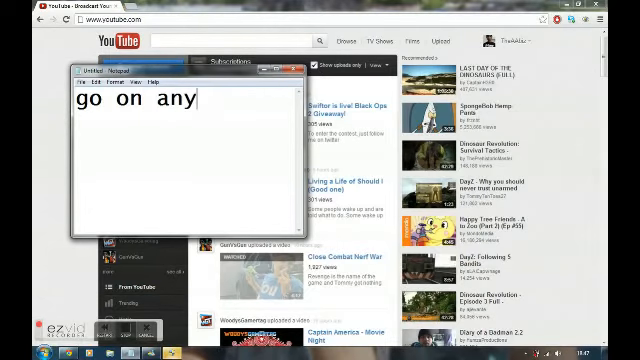
text(vide)
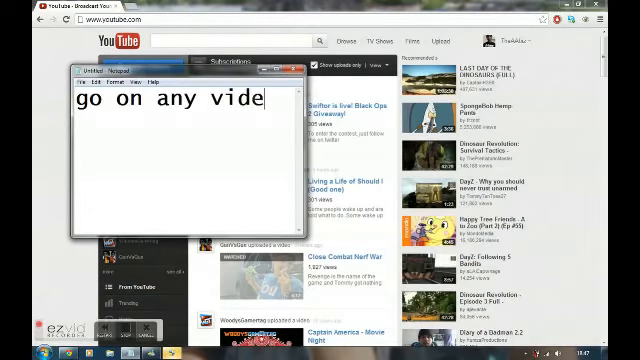
text(o)
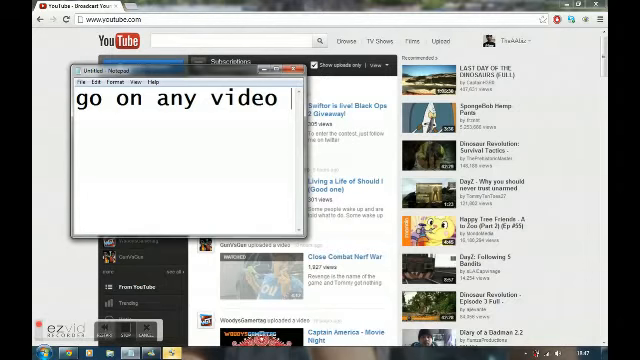
text(and)
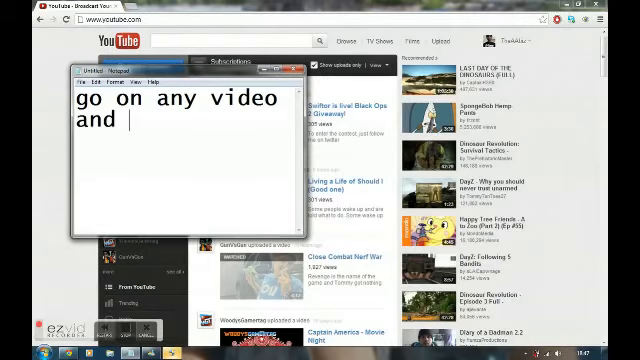
text(go)
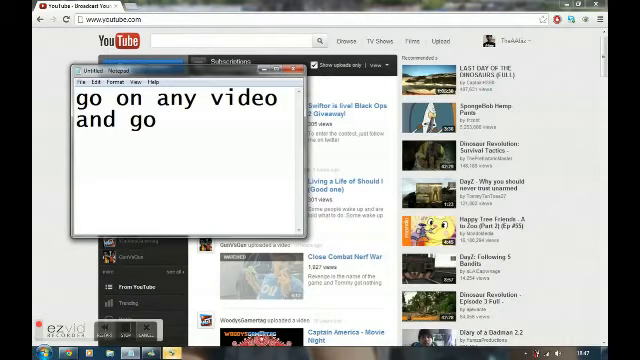
text(on t)
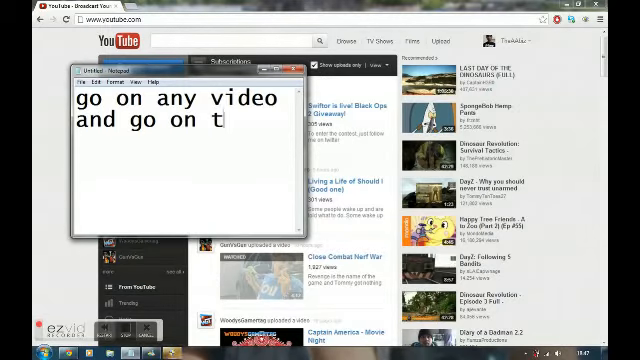
text(he)
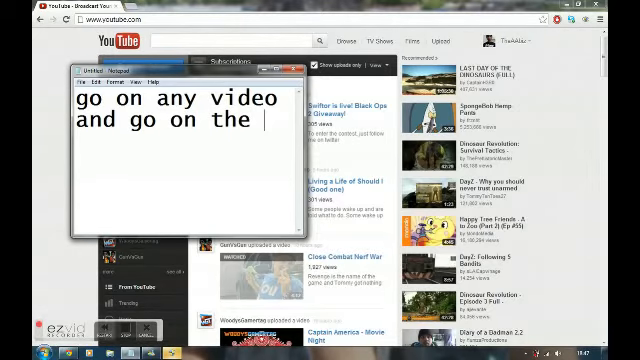
text(commen)
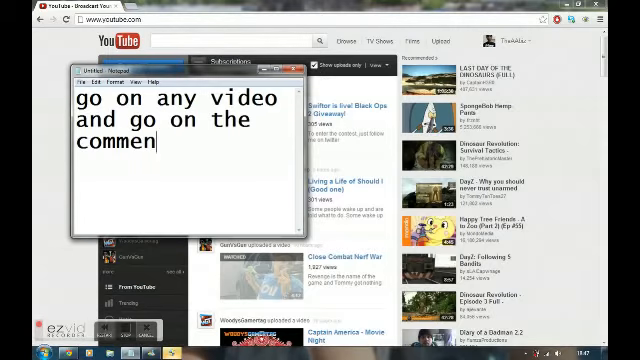
text(ts)
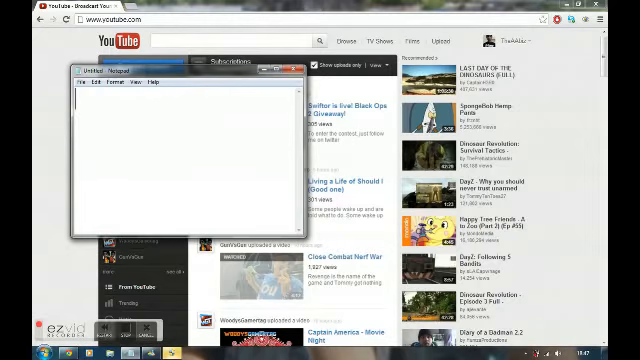
click(291, 70)
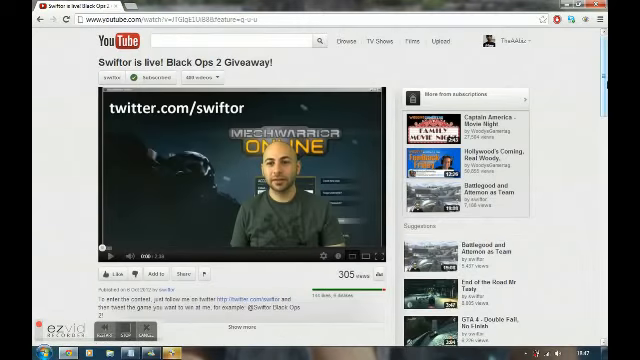
- Scroll down to All Comments and activate the 'Respond to this video' box
scroll(down, 3)
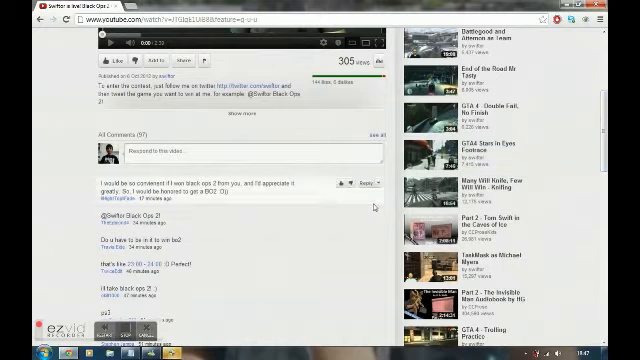
click(240, 155)
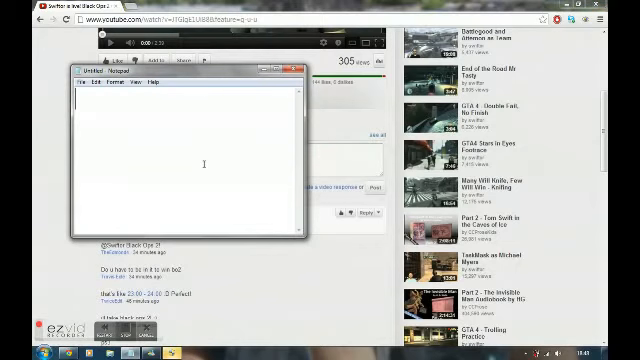
- Write 'now do what i do' in the Notepad note
text(now)
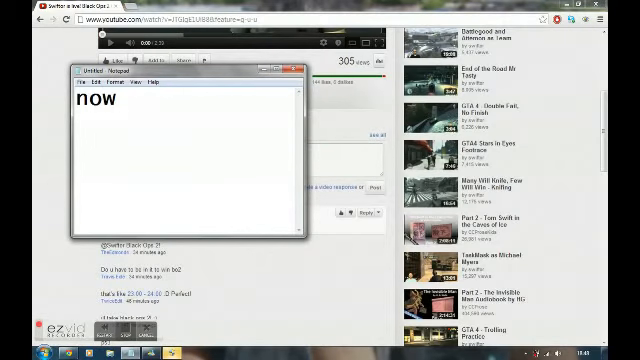
text(do w)
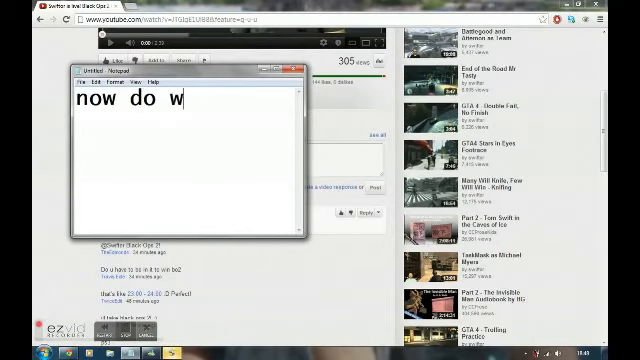
text(hat)
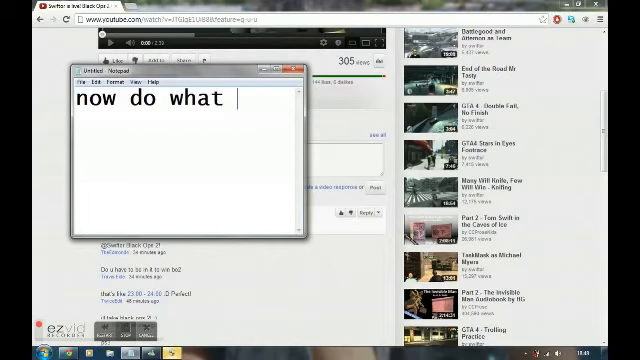
text(i do)
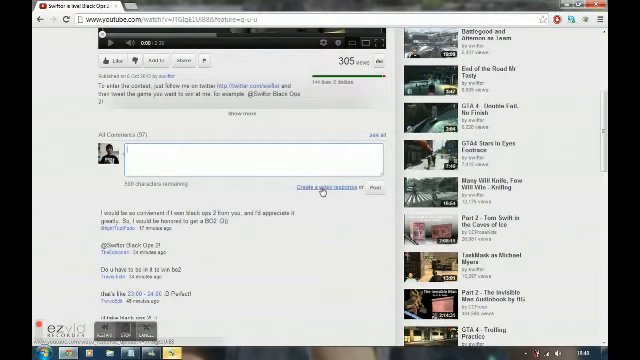
- Submit an existing uploaded video from the Choose a Video list as the response
click(317, 184)
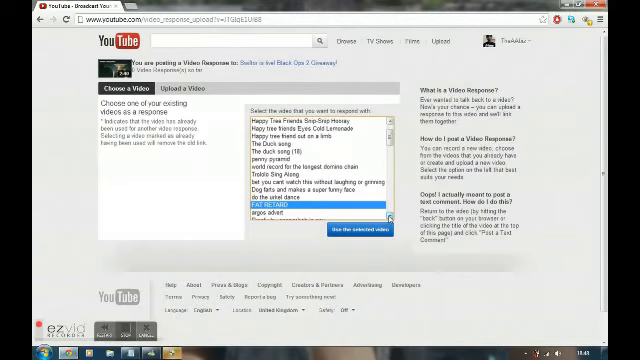
scroll(down, 3)
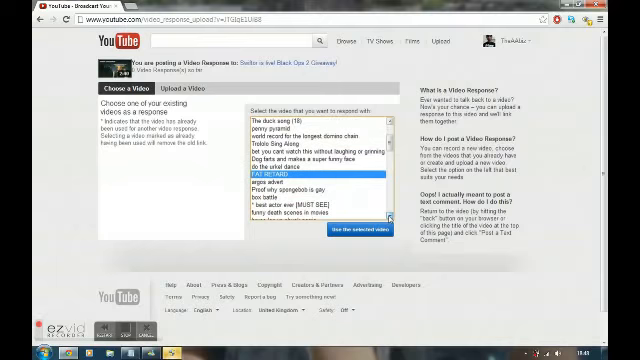
click(310, 200)
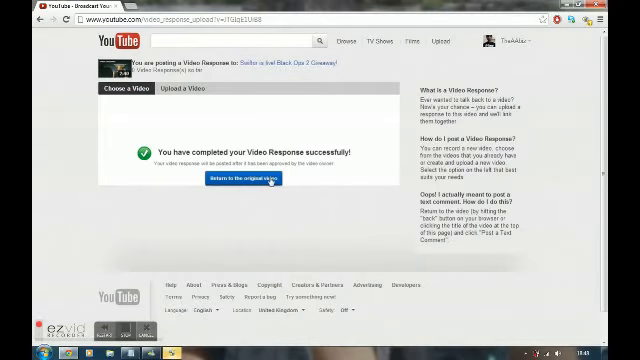
- Return to the Swiftor giveaway video and scroll down to its comments
click(243, 180)
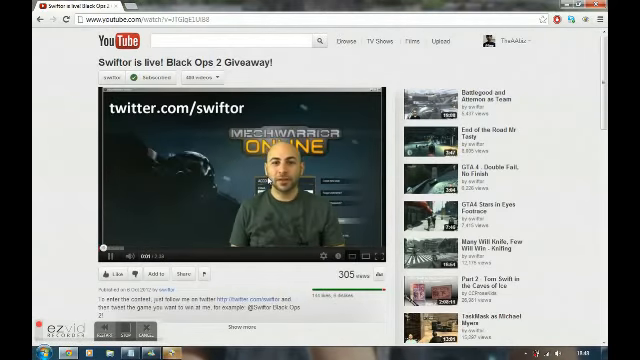
scroll(down, 3)
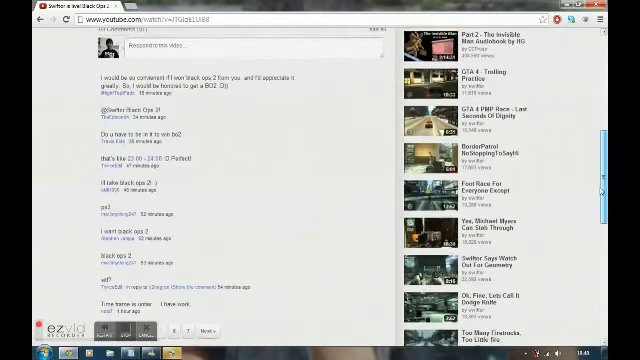
scroll(up, 3)
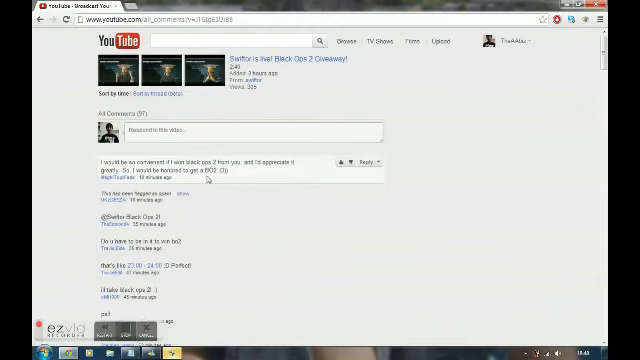
scroll(down, 3)
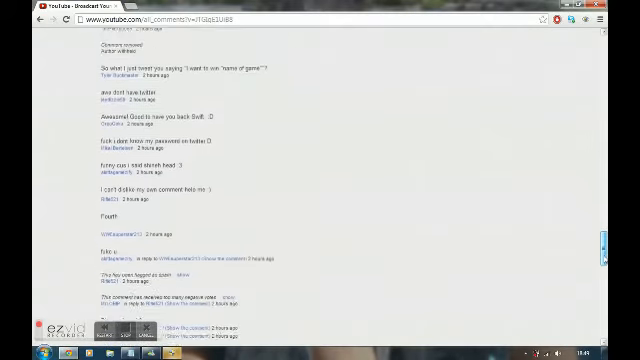
scroll(down, 3)
text(now)
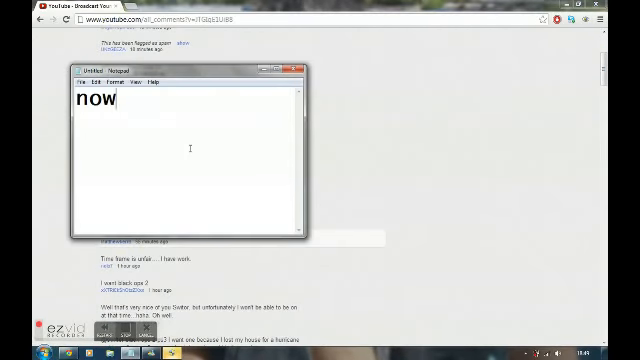
- Write 'and your video respoce is somewhere on the comments' in Notepad
text(and)
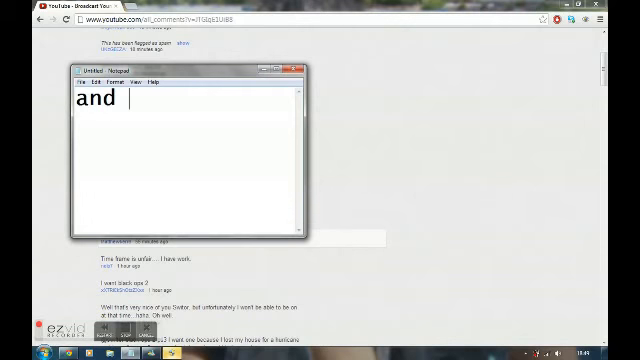
text(your)
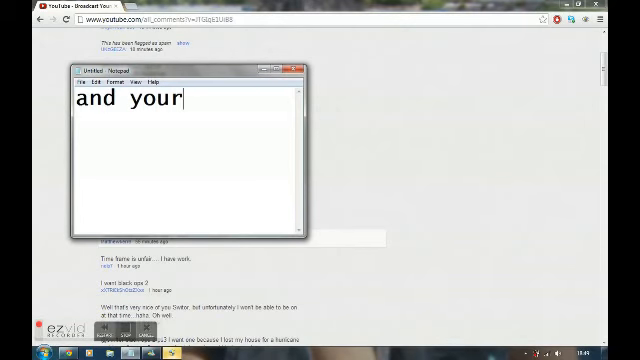
text(video)
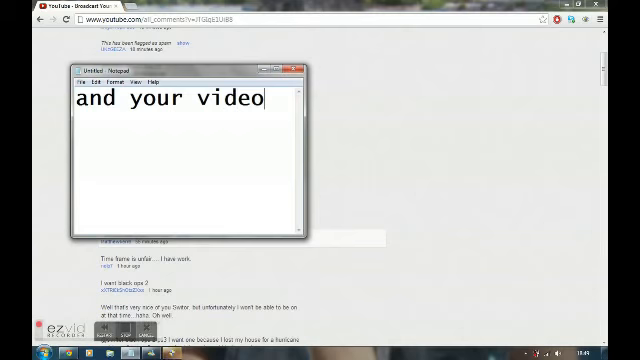
text(re)
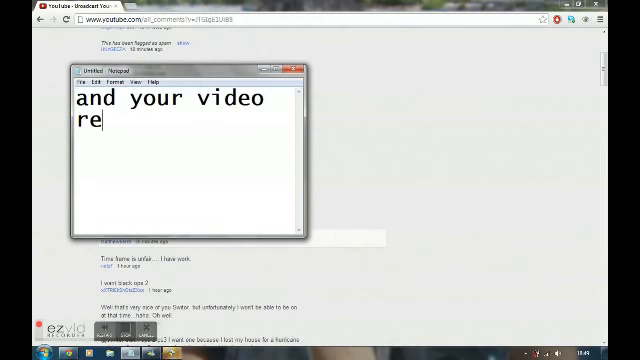
text(spoc)
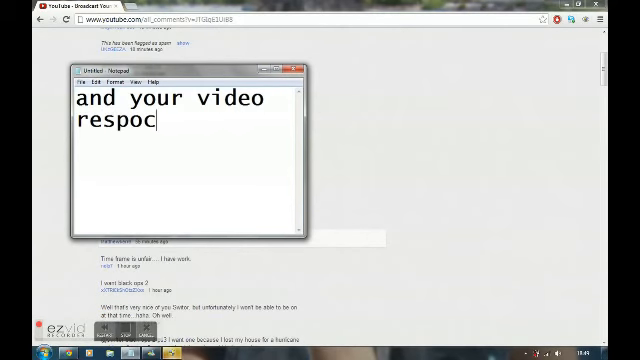
text(e is)
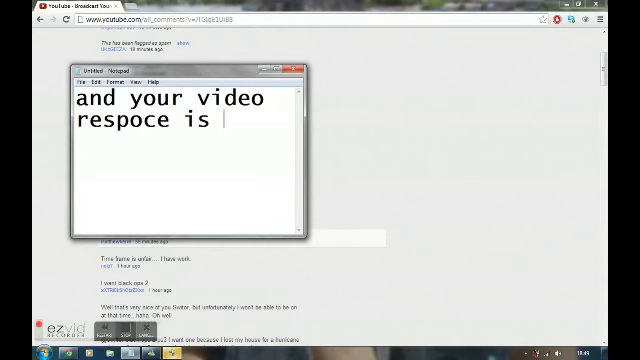
text(some)
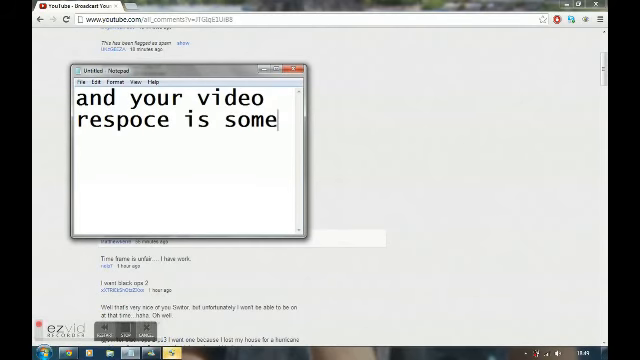
text(where)
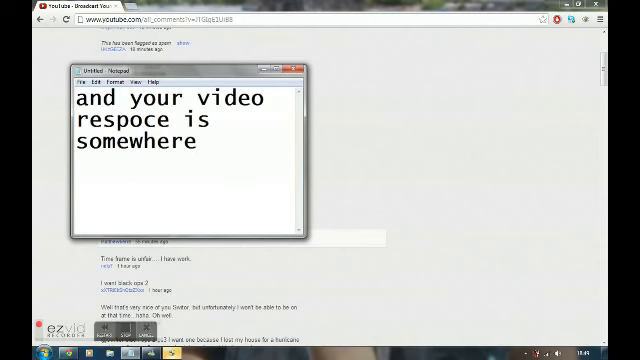
text(on the)
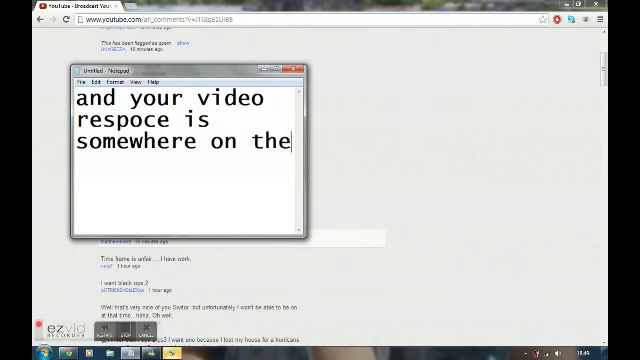
text(commen)
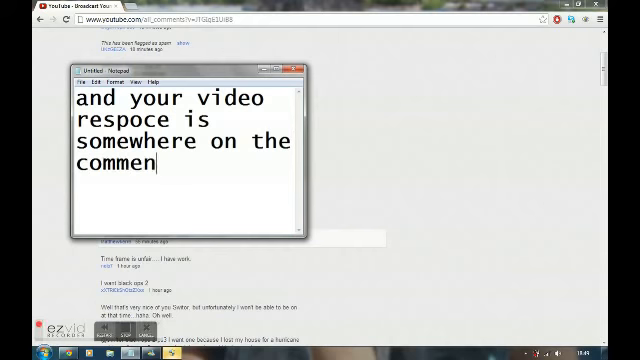
text(ts)
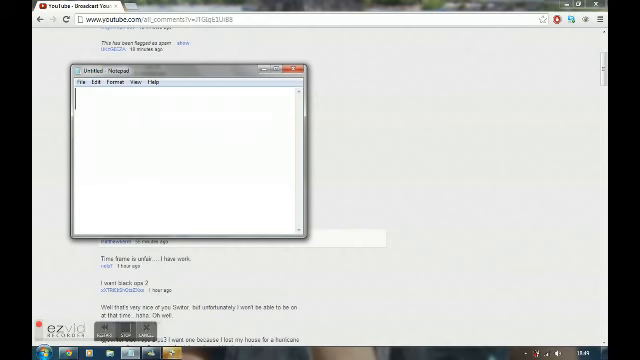
- Write 'PLEASE SUSCRIBE!!!!!' in the Notepad note
text(PLE)
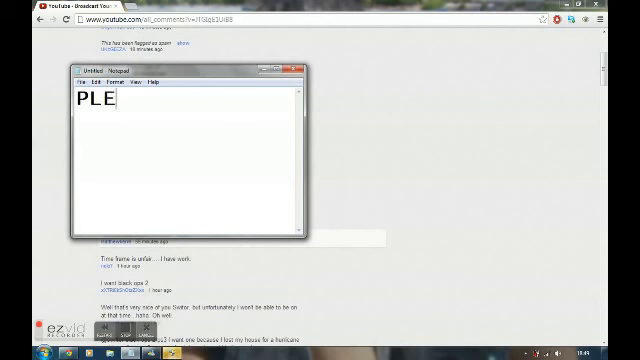
text(ASE S)
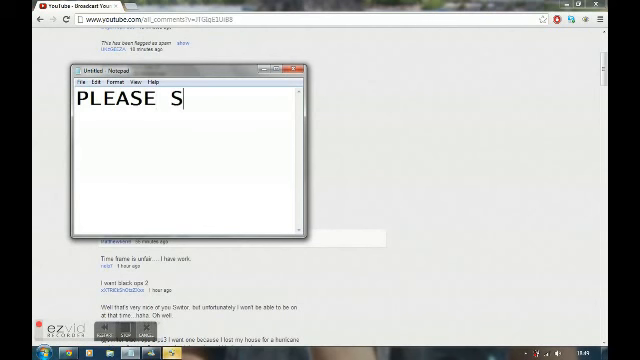
text(USCR)
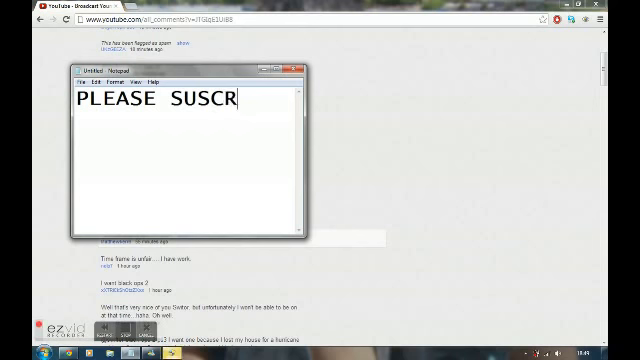
text(IBE)
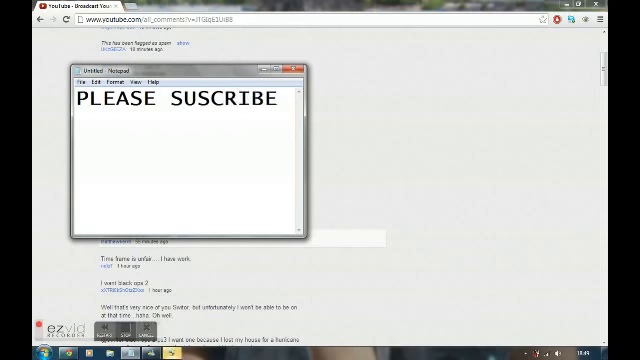
text(!!!!!)
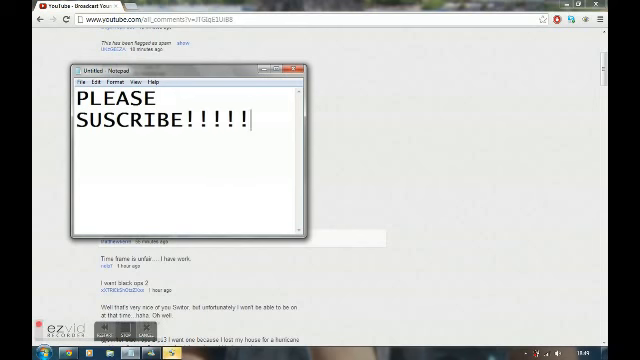